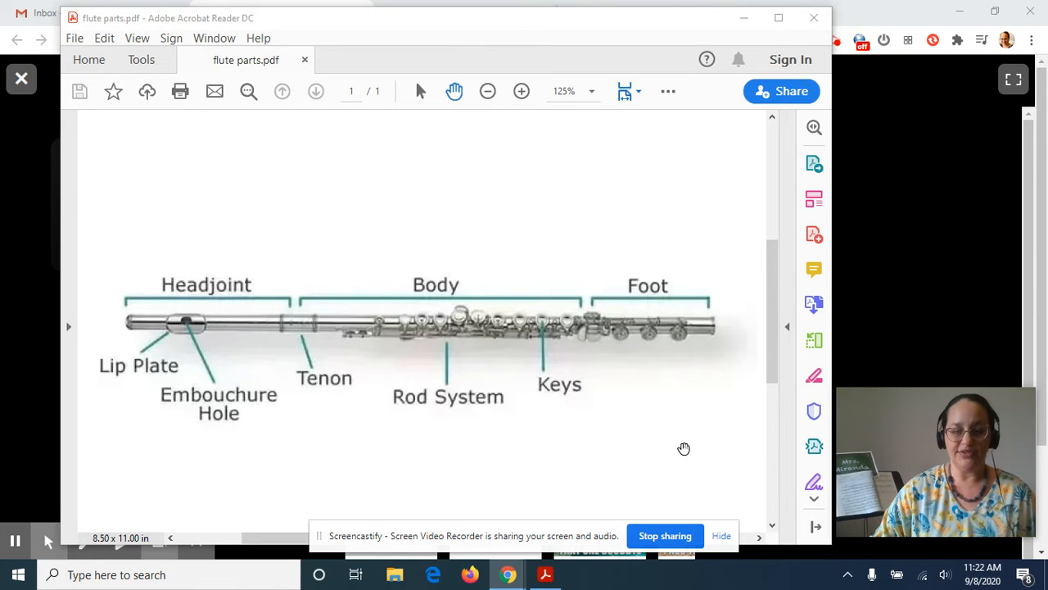
mouse_move(295, 436)
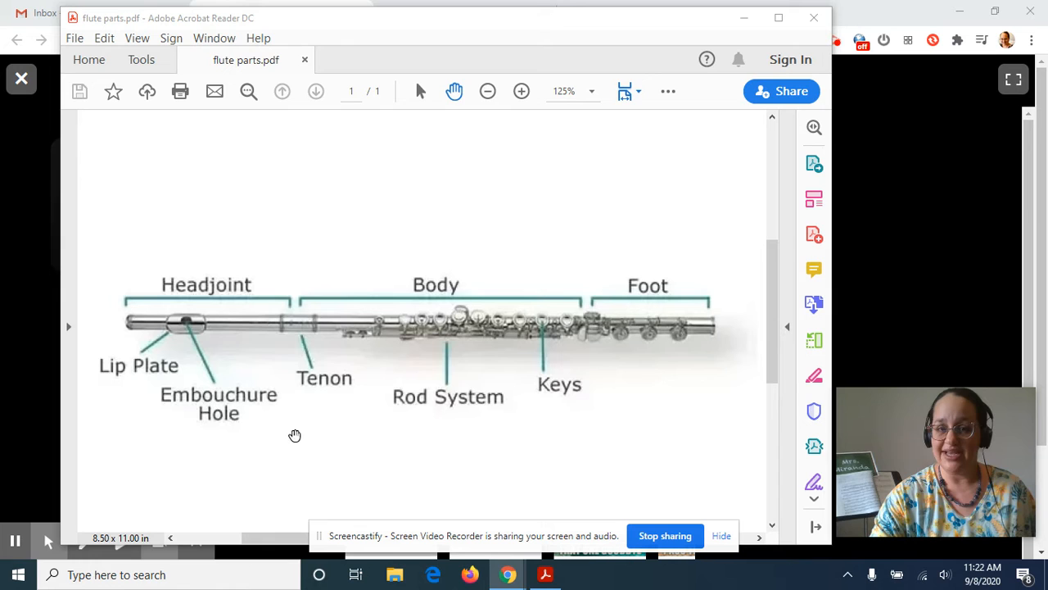
mouse_move(465, 246)
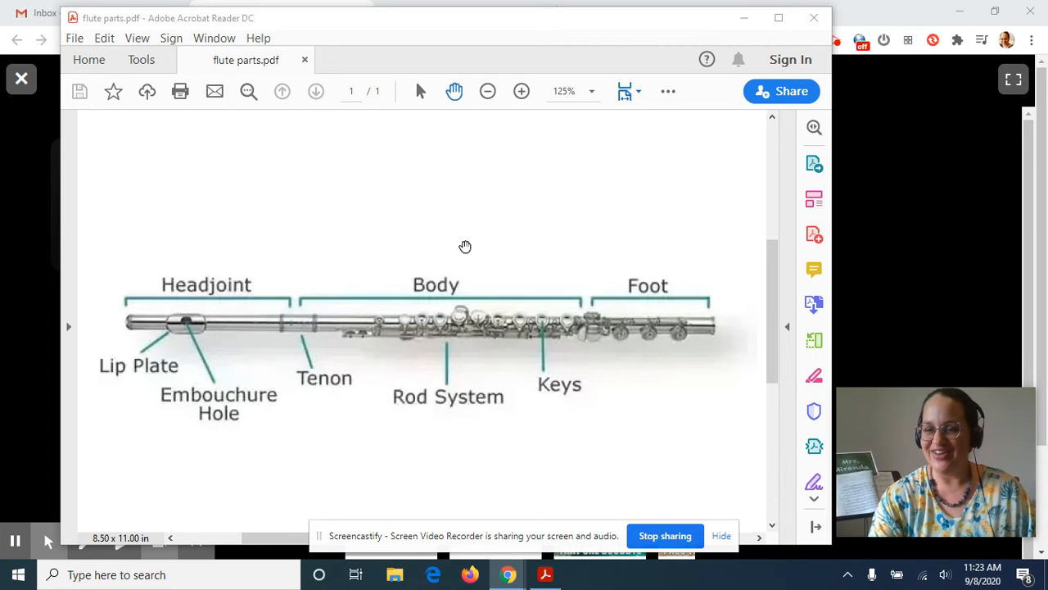
mouse_move(429, 223)
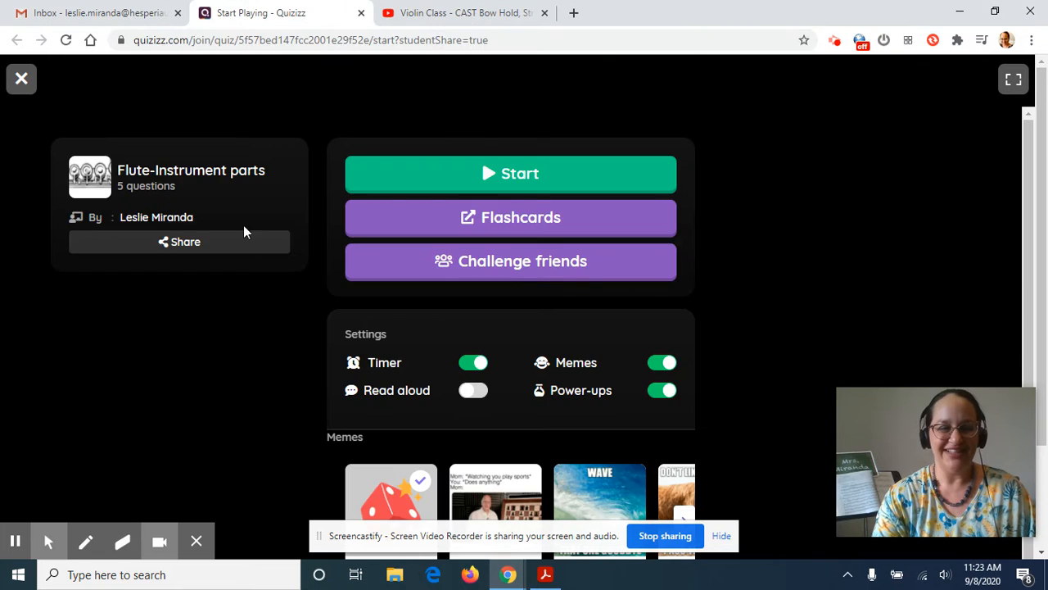
mouse_move(696, 160)
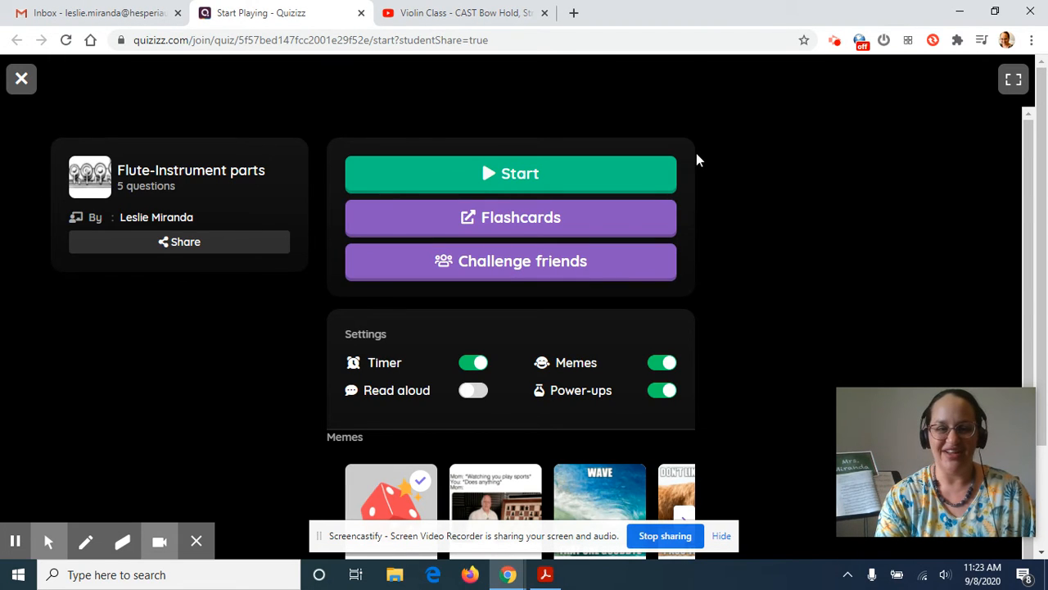
mouse_move(401, 125)
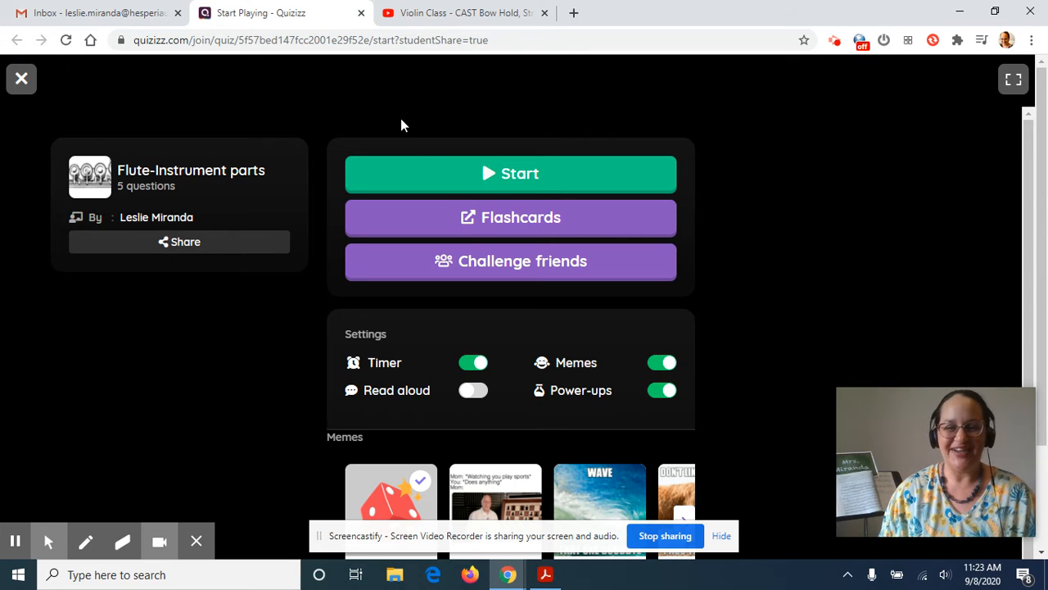
mouse_move(472, 124)
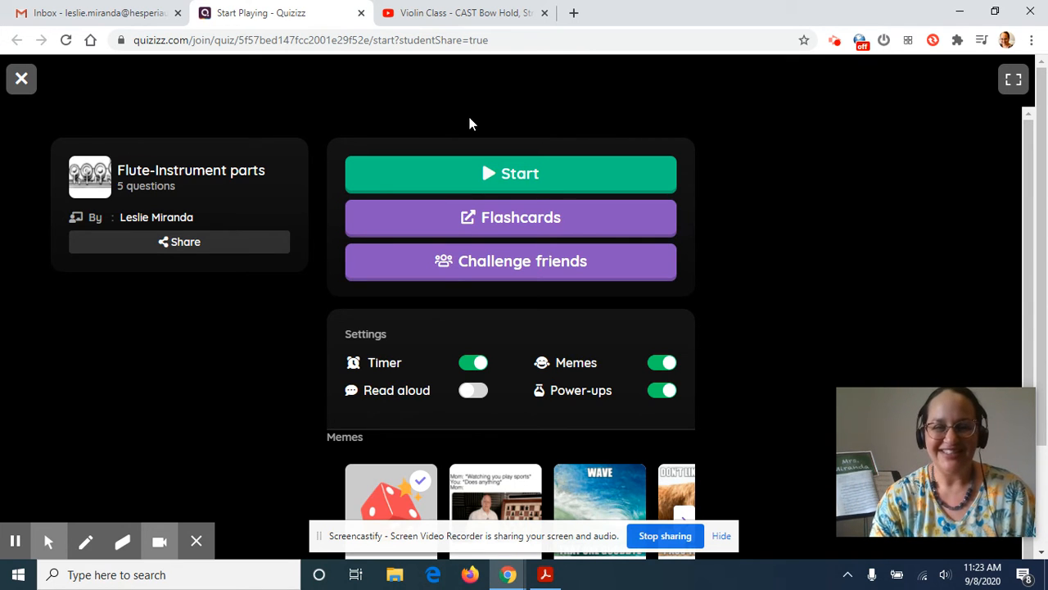
mouse_move(557, 120)
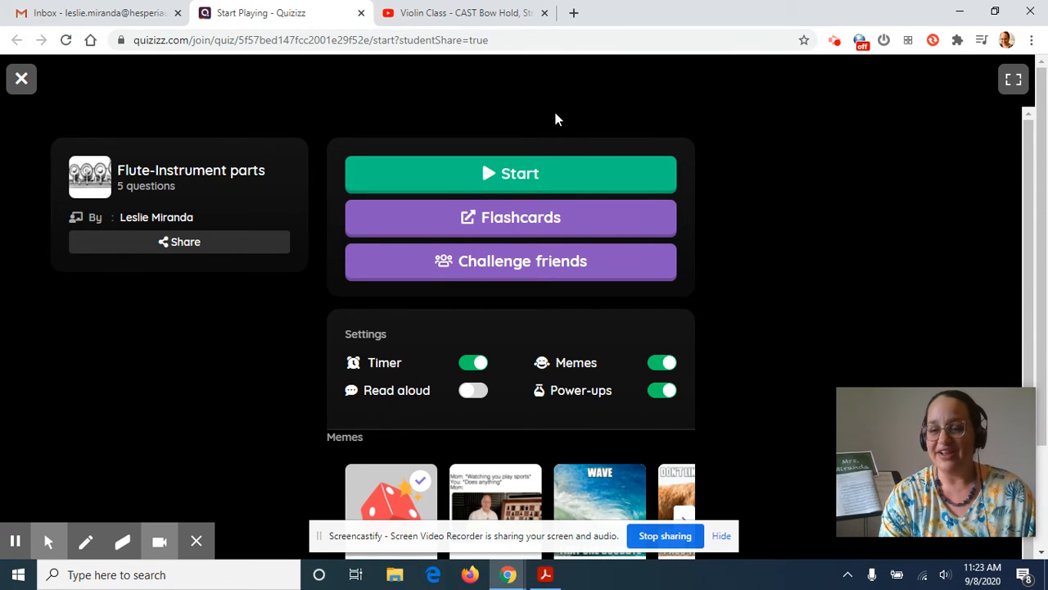
mouse_move(729, 283)
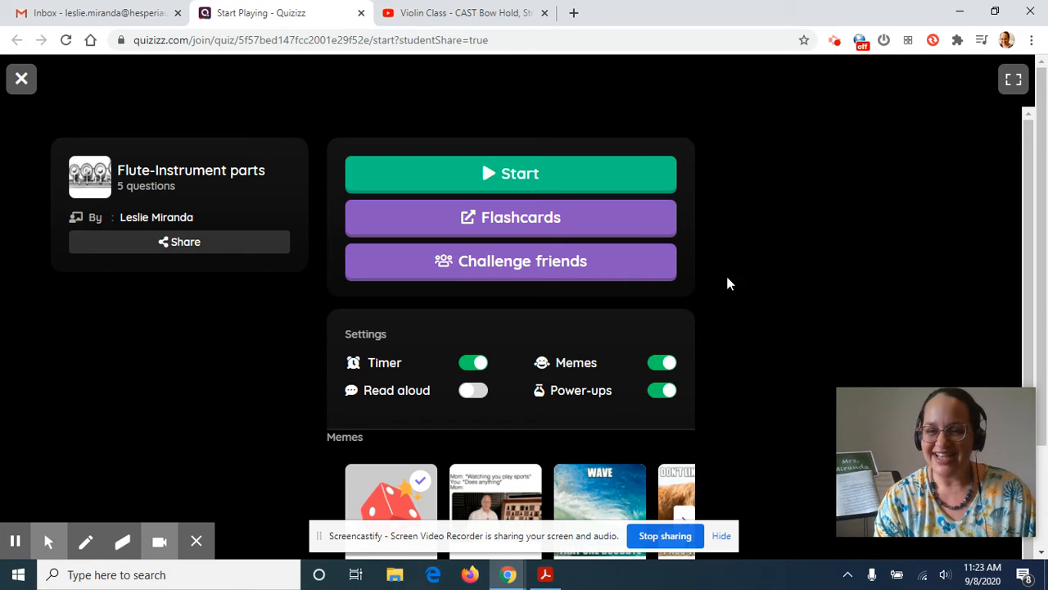
mouse_move(753, 256)
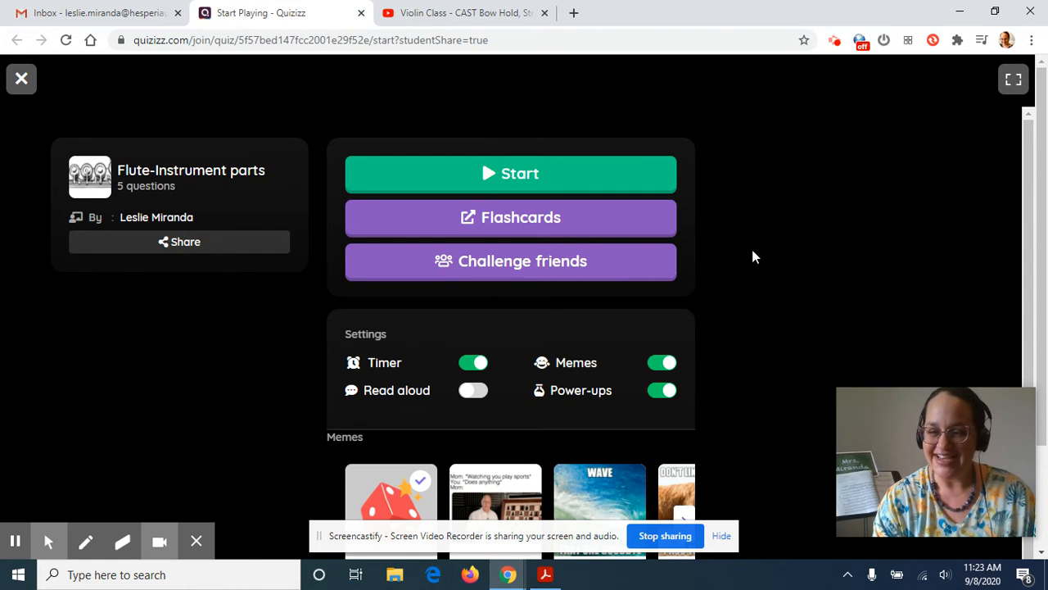
mouse_move(763, 228)
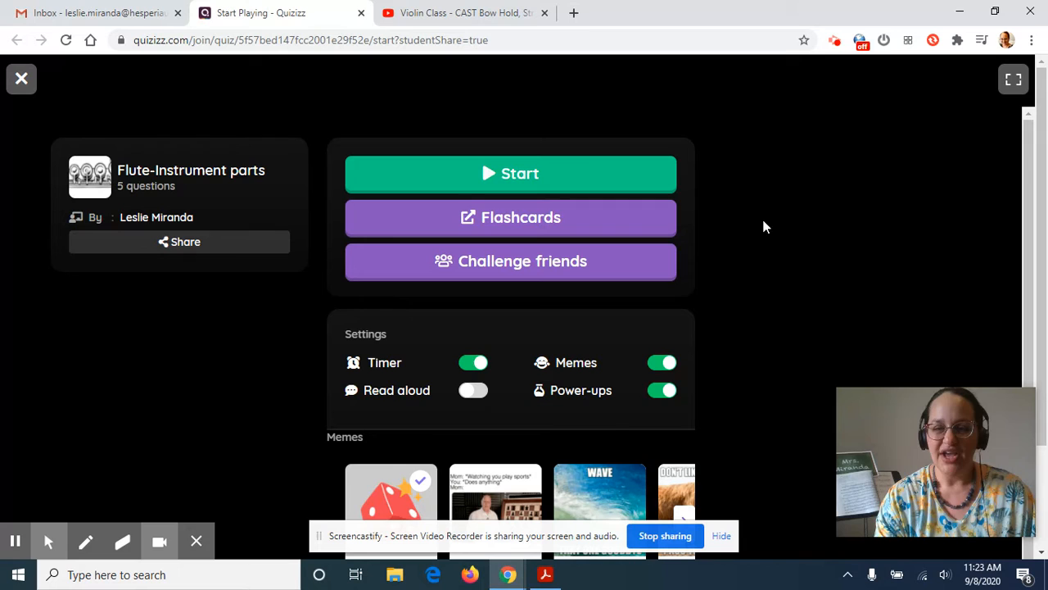